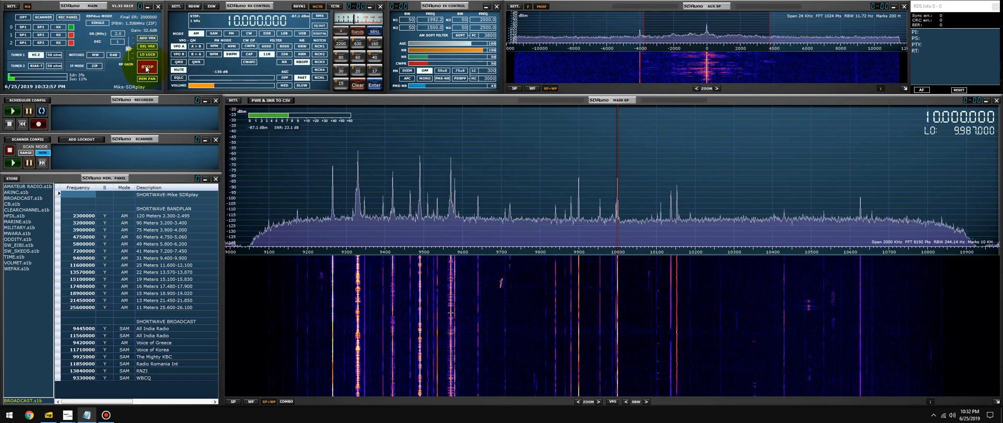
Step: Stop the radio stream and show the saved workspace list
{"action": "left_click", "coordinate": [146, 66]}
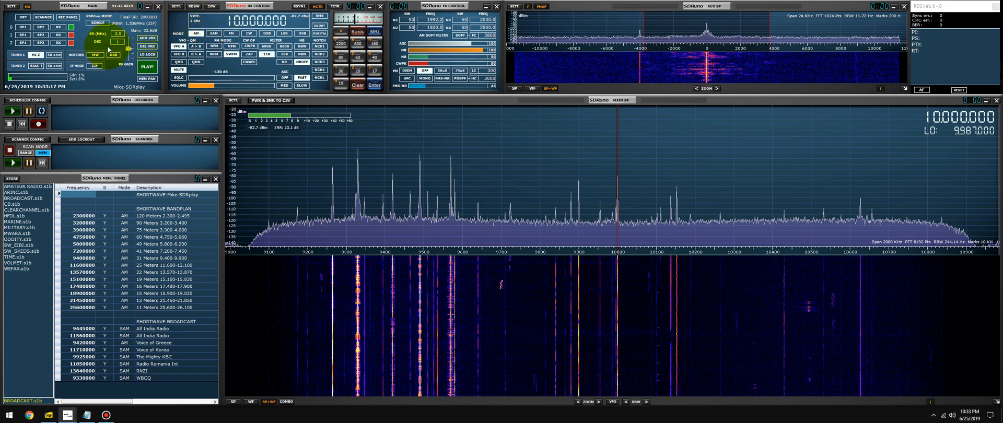
{"action": "mouse_move", "coordinate": [42, 46]}
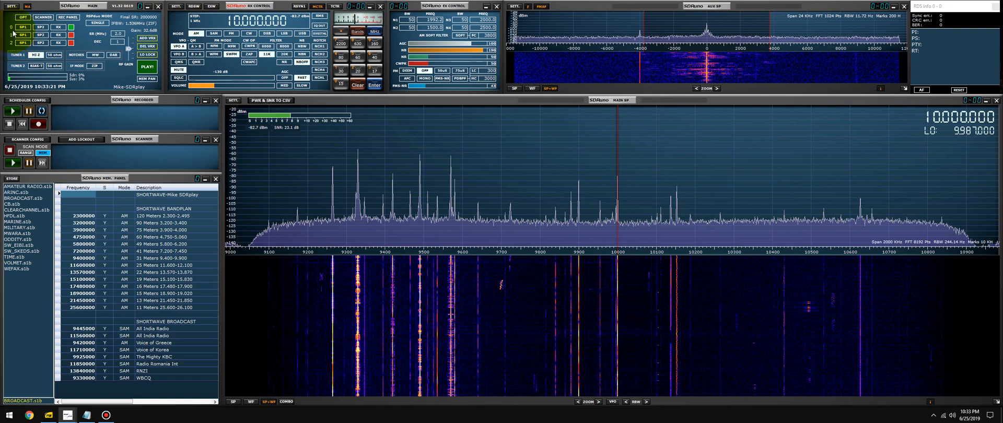
{"action": "mouse_move", "coordinate": [16, 46]}
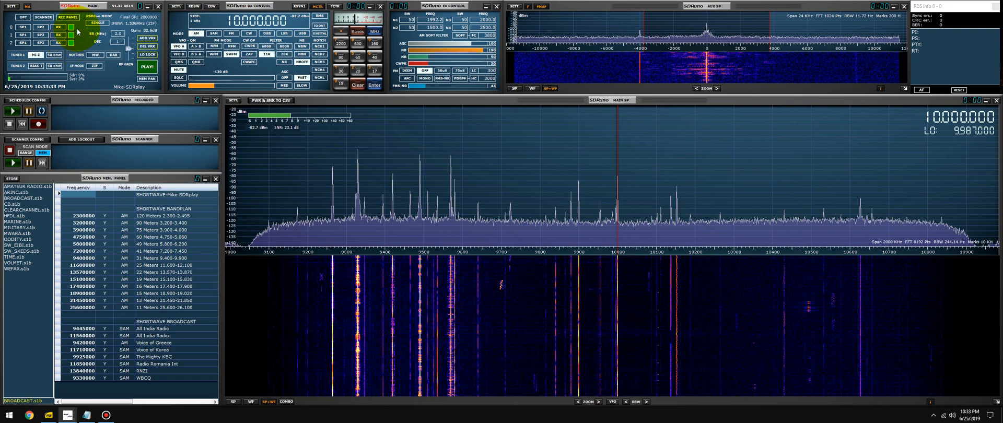
{"action": "mouse_move", "coordinate": [22, 39]}
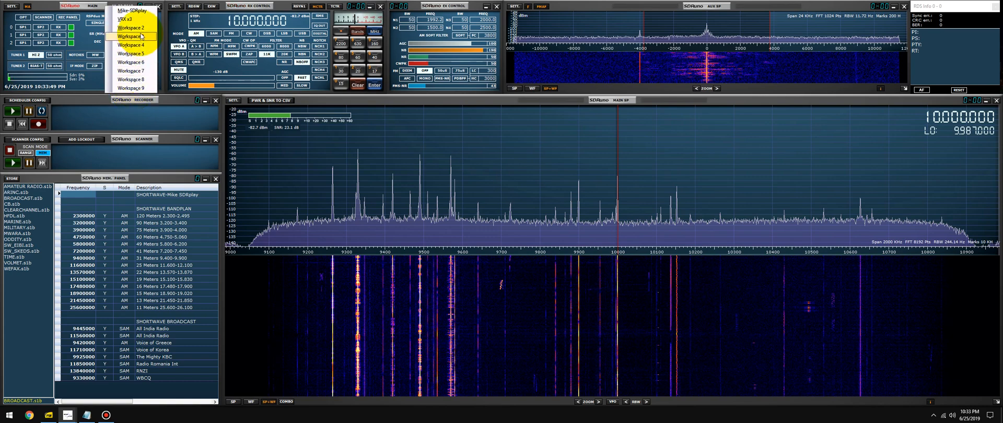
Step: Load Workspace 2 and open two receivers' control, aux and main spectrum windows
{"action": "left_click", "coordinate": [131, 37]}
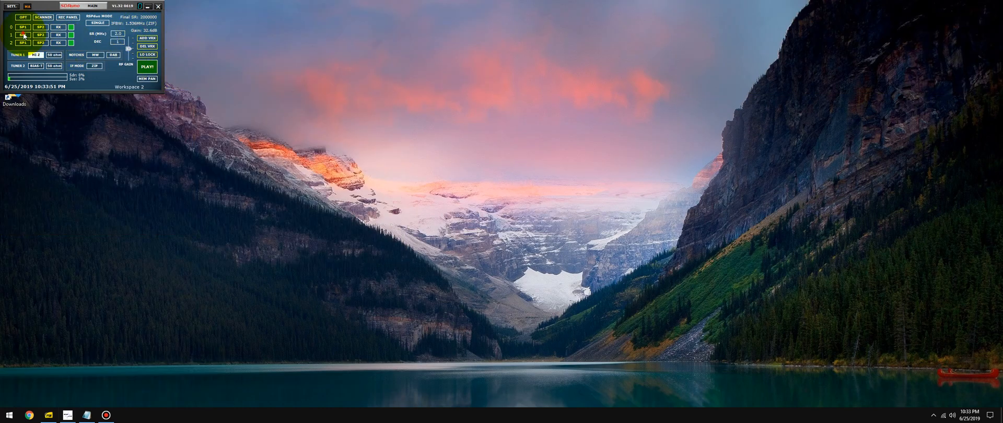
{"action": "left_click", "coordinate": [148, 67]}
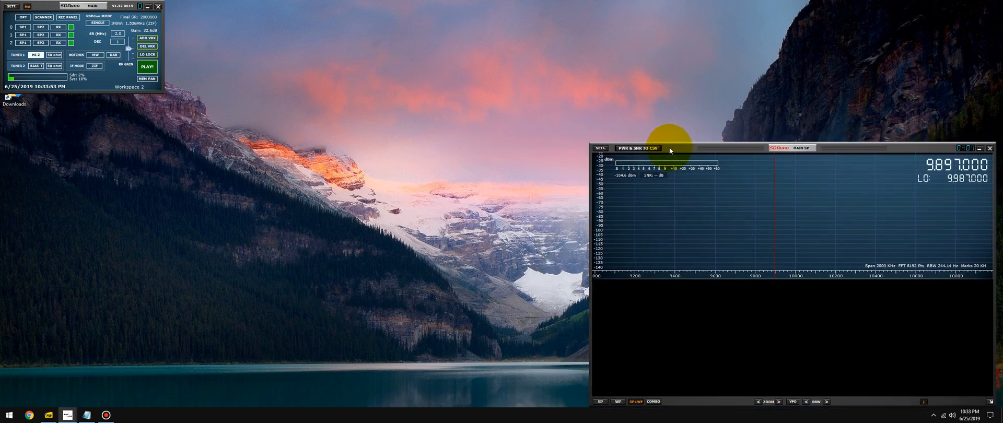
{"action": "left_click", "coordinate": [638, 147]}
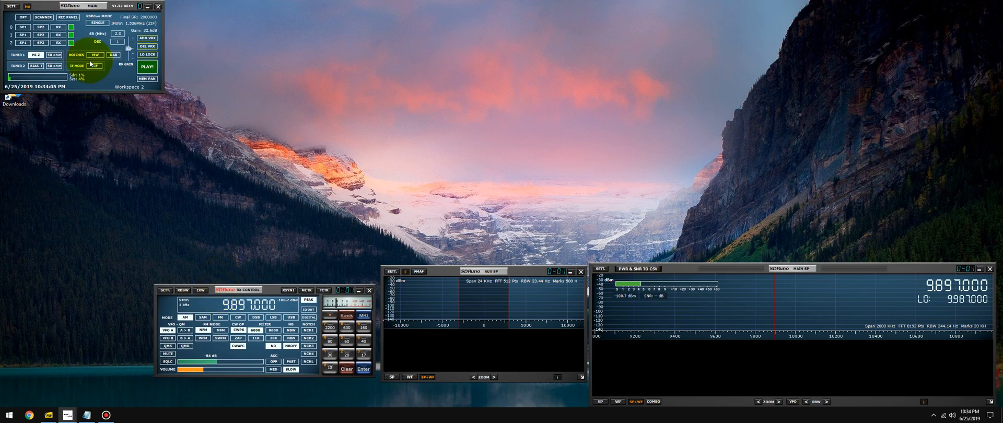
{"action": "left_click_drag", "start_coordinate": [793, 268], "coordinate": [793, 14]}
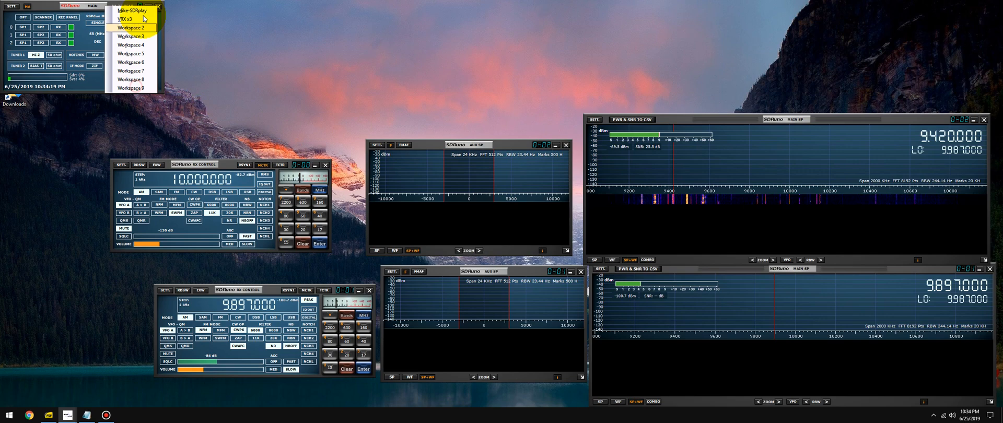
Step: Reload Workspace 2 and open and resize the first receiver's main spectrum window
{"action": "left_click", "coordinate": [129, 28]}
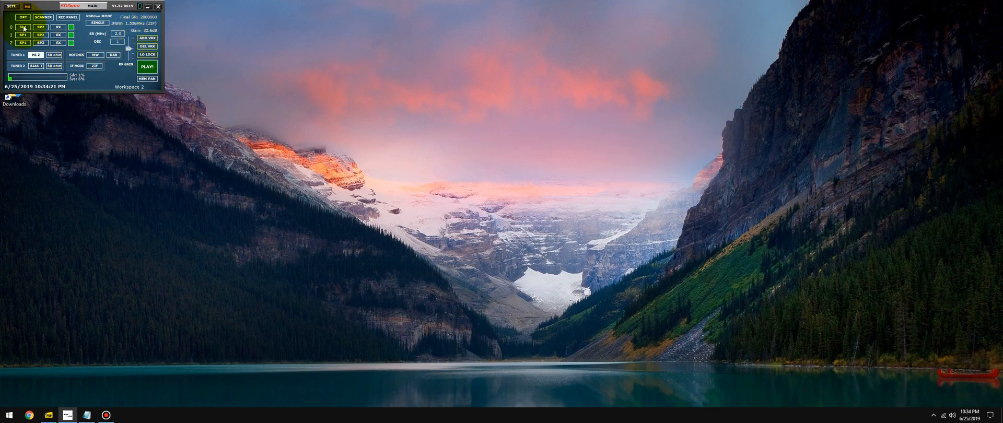
{"action": "left_click", "coordinate": [147, 66]}
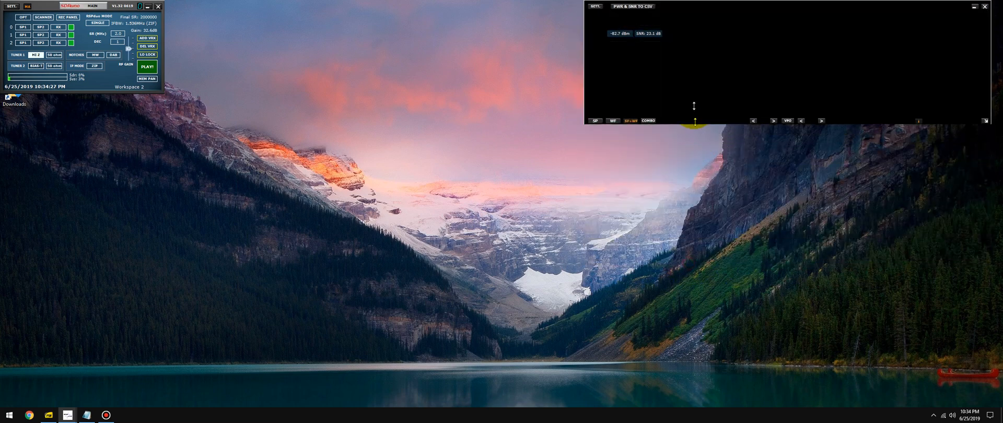
{"action": "left_click", "coordinate": [147, 67]}
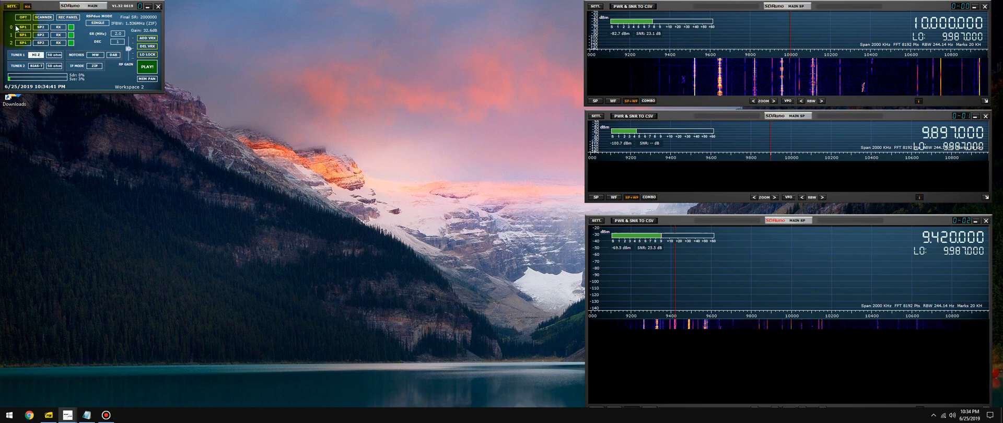
{"action": "mouse_move", "coordinate": [40, 26]}
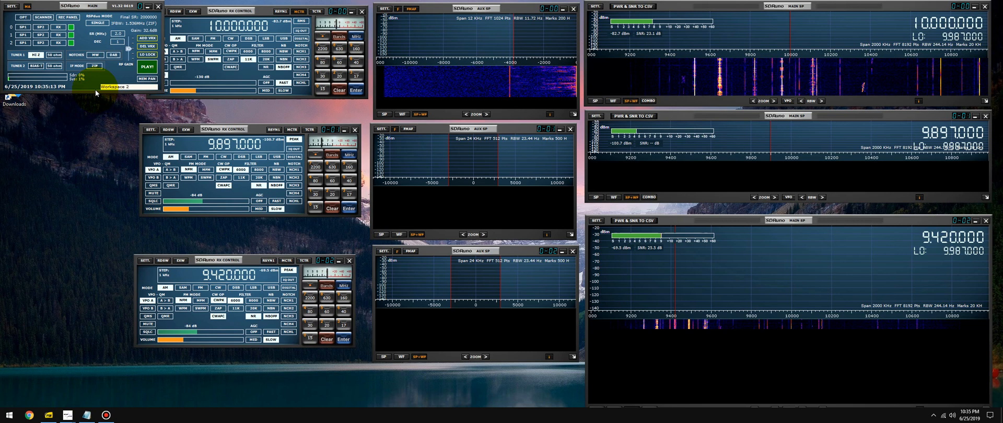
Step: Name the workspace 'VRX x3' and tile the receiver windows into rows
{"action": "left_click", "coordinate": [96, 54]}
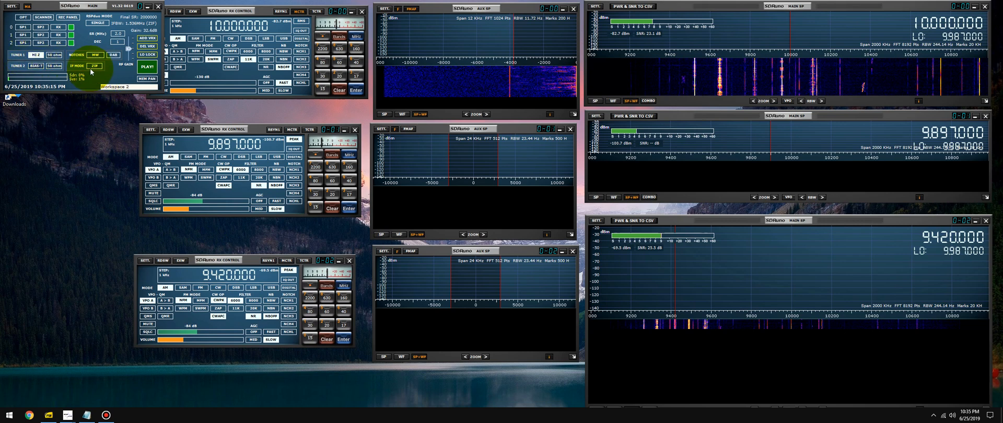
{"action": "mouse_move", "coordinate": [94, 92]}
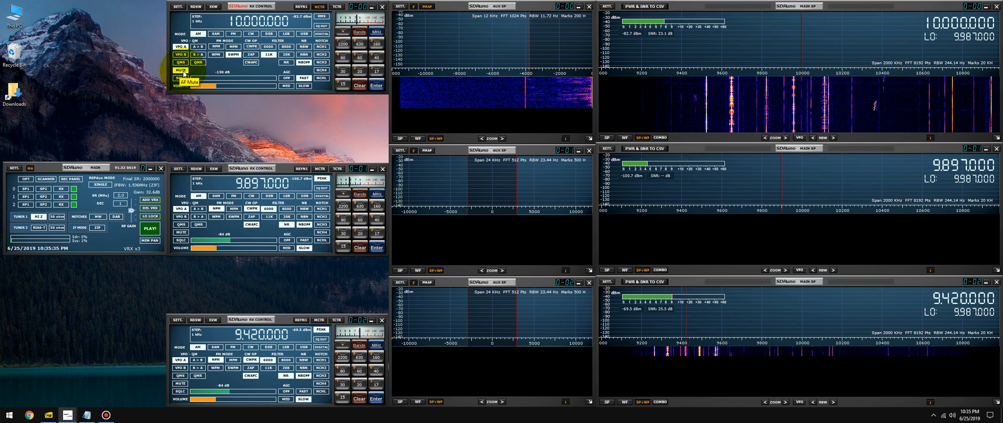
{"action": "left_click", "coordinate": [180, 69]}
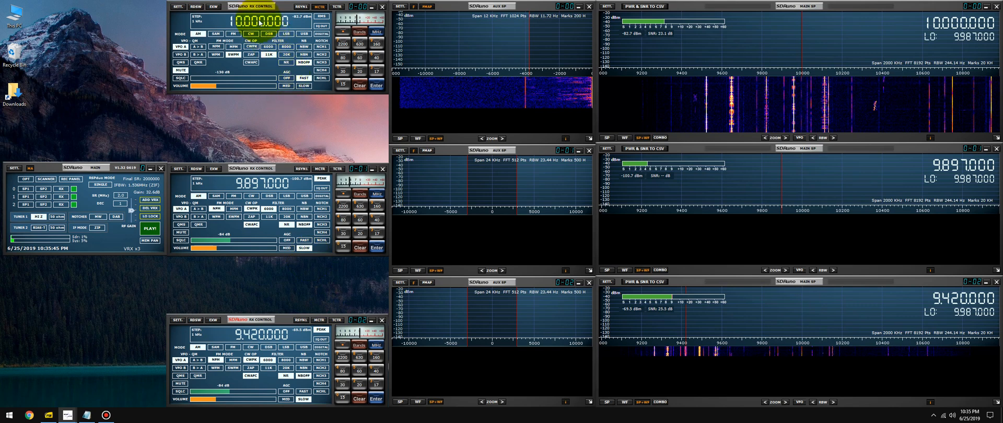
{"action": "left_click", "coordinate": [251, 6]}
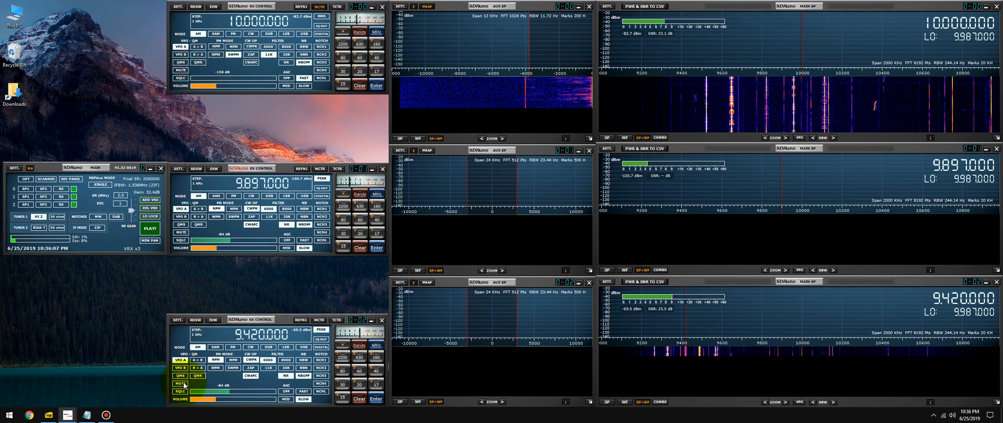
{"action": "left_click", "coordinate": [149, 229]}
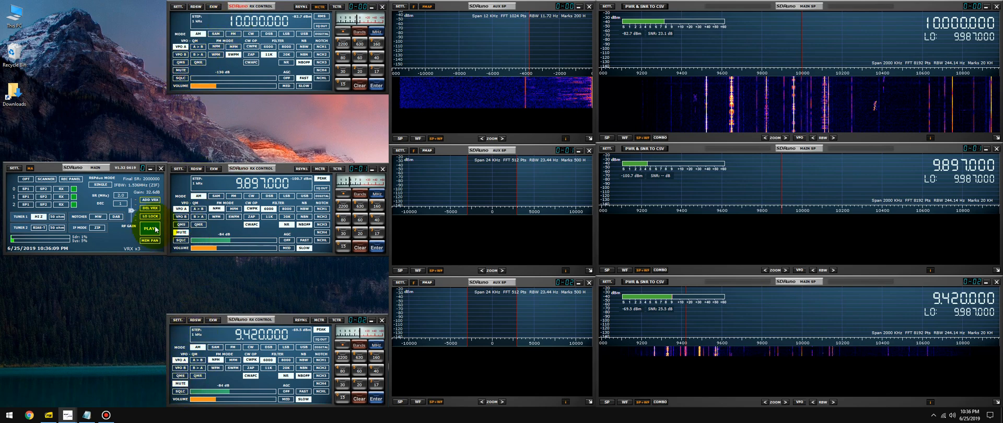
{"action": "left_click", "coordinate": [150, 229]}
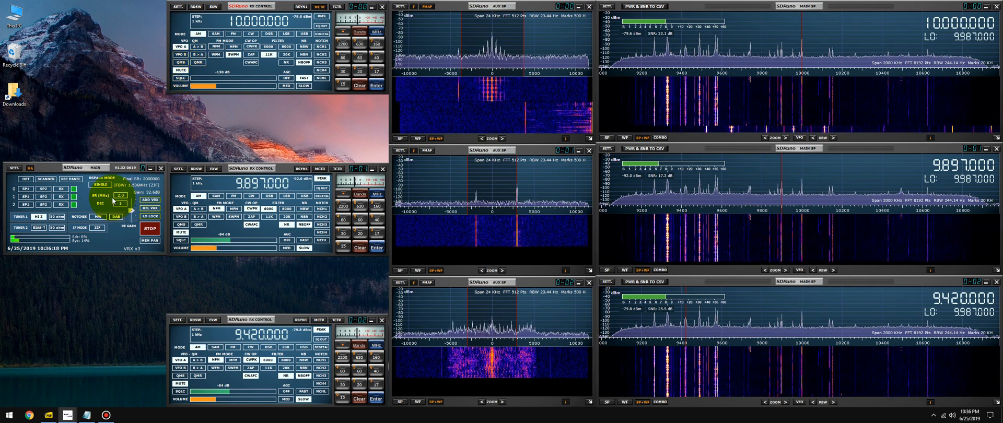
Step: Stream at a 5 MHz sample rate, retuning receivers to 9.420 and 9.330 MHz
{"action": "left_click", "coordinate": [121, 195]}
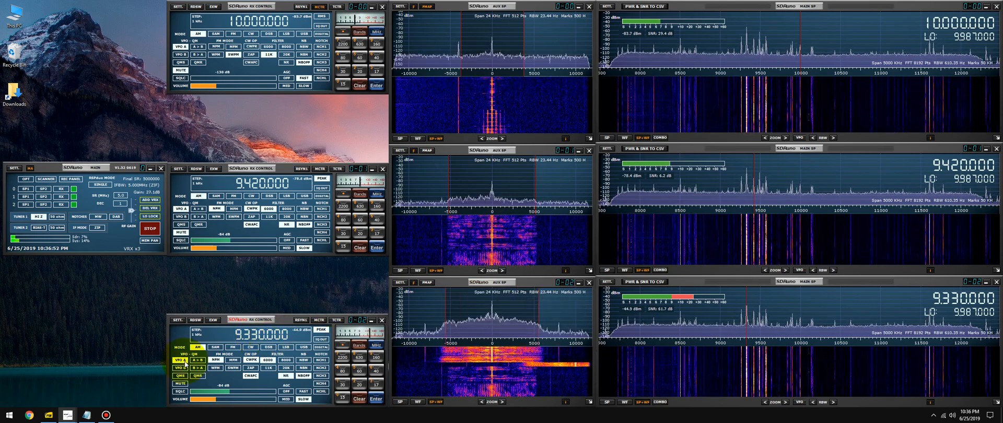
{"action": "mouse_move", "coordinate": [191, 248]}
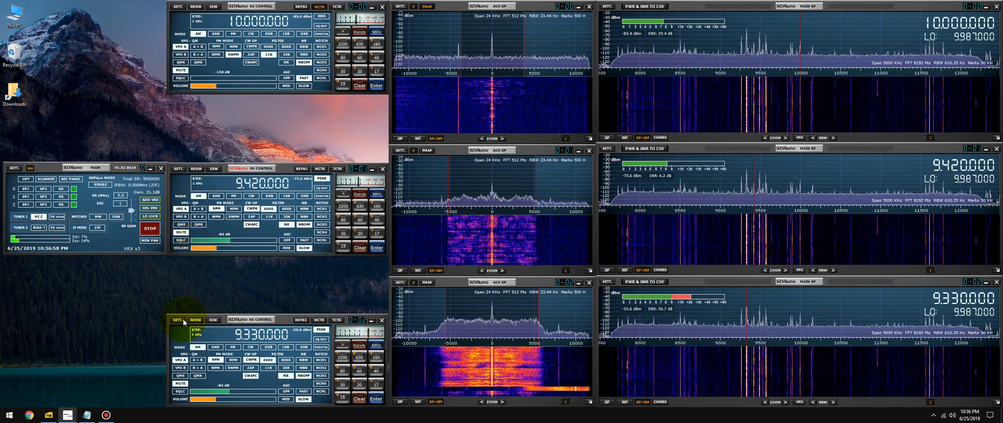
{"action": "mouse_move", "coordinate": [178, 320]}
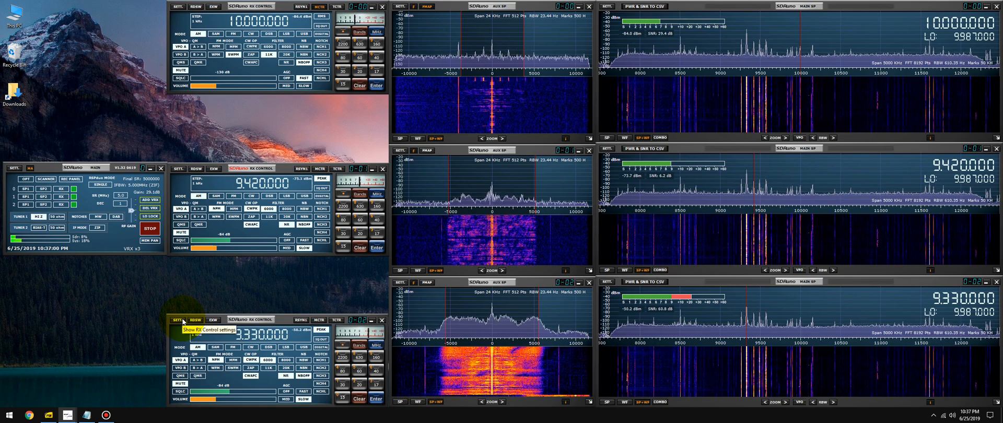
{"action": "left_click", "coordinate": [180, 320]}
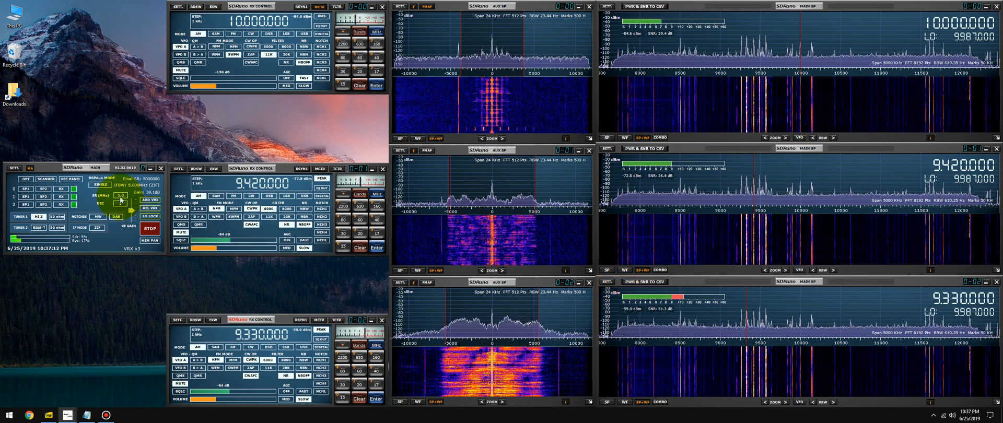
Step: Set the sample rate to 7 MHz and tune the middle receiver to 7.090 MHz LSB
{"action": "left_click", "coordinate": [120, 194]}
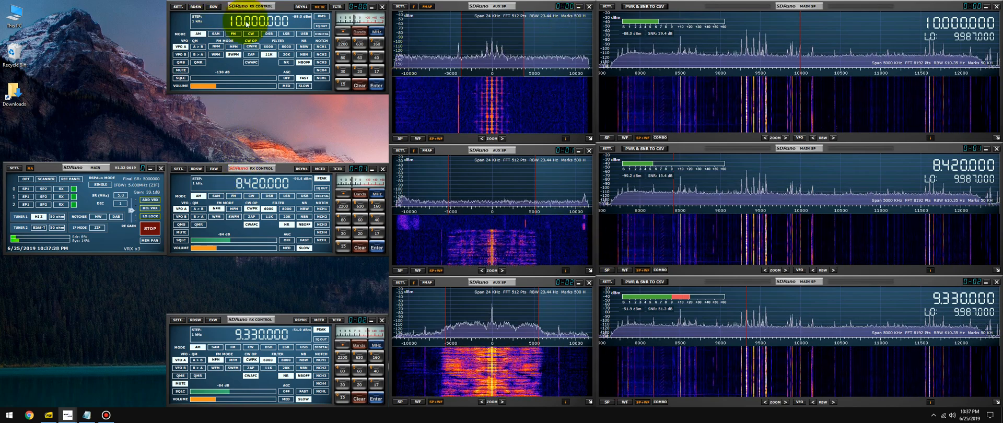
{"action": "left_click", "coordinate": [121, 194]}
{"action": "type", "text": "6,920"}
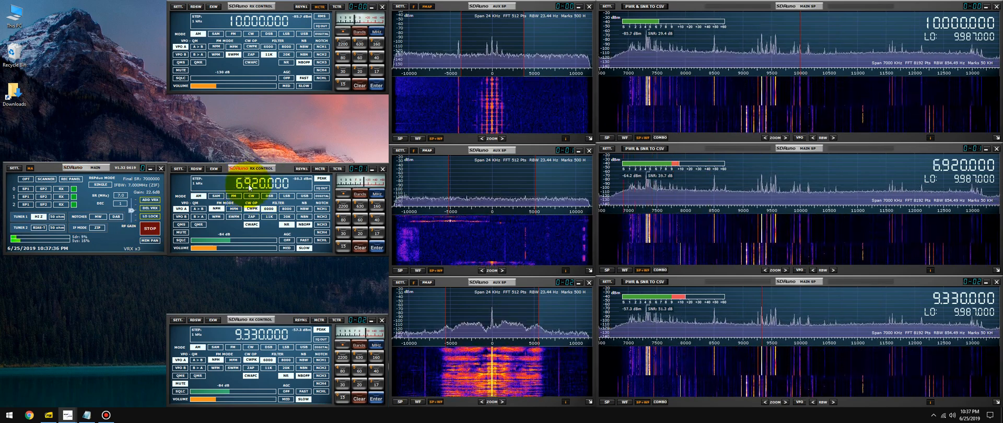
{"action": "left_click", "coordinate": [249, 186]}
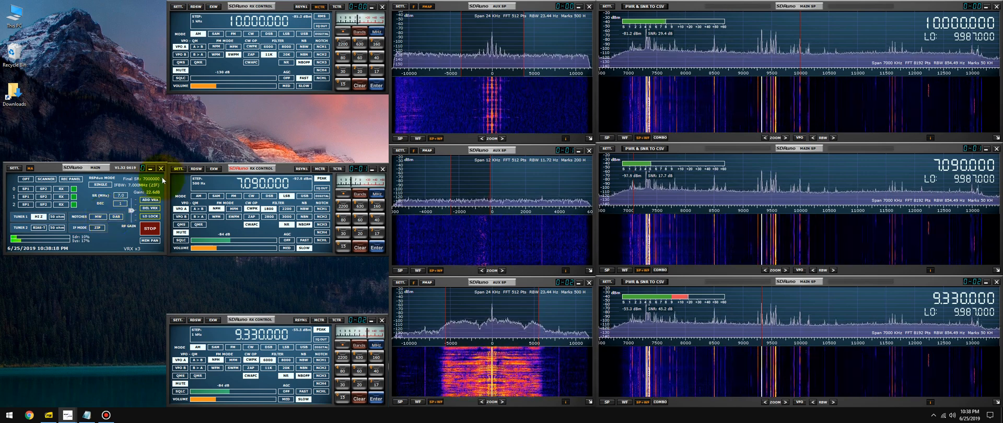
{"action": "mouse_move", "coordinate": [121, 199]}
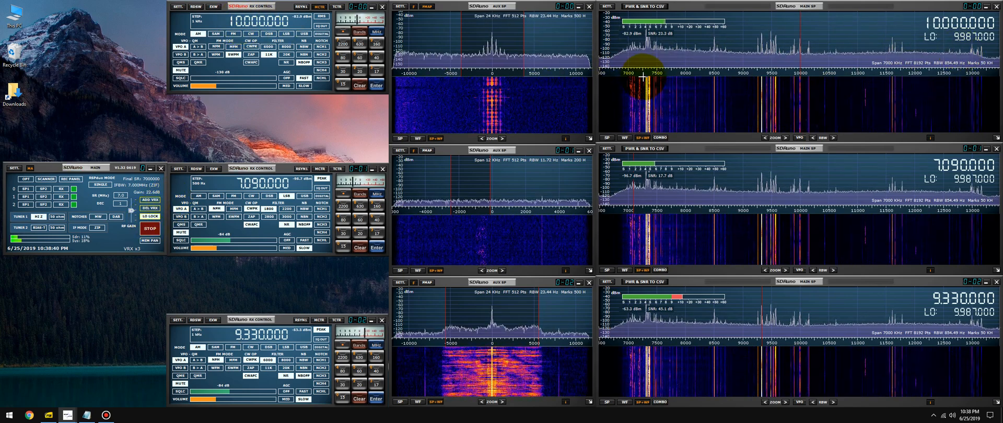
Step: Tune the middle receiver onto the 7.0925 MHz signal in its main spectrum
{"action": "left_click", "coordinate": [703, 192]}
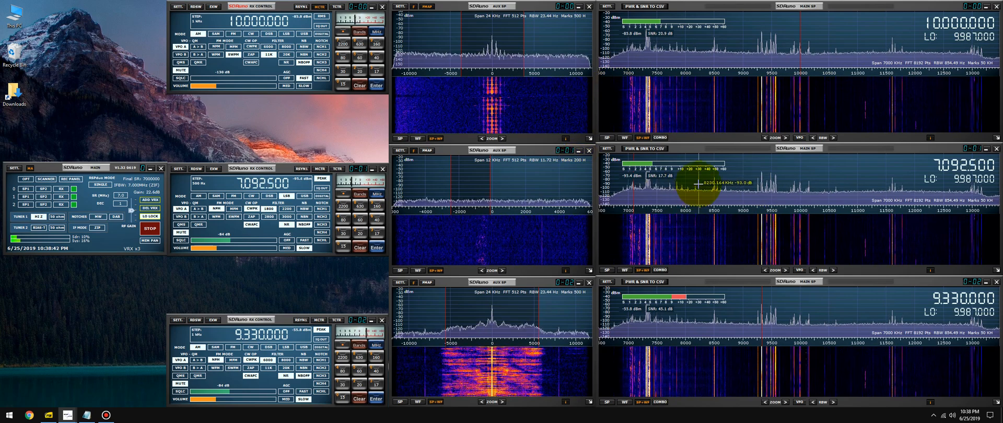